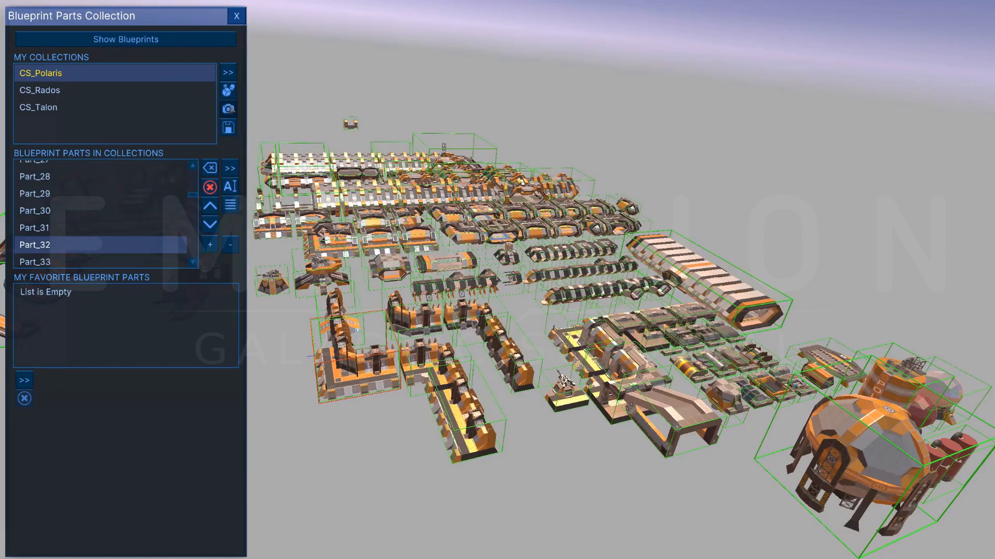
Place the base block from the hotbar onto the desert sand
click(34, 227)
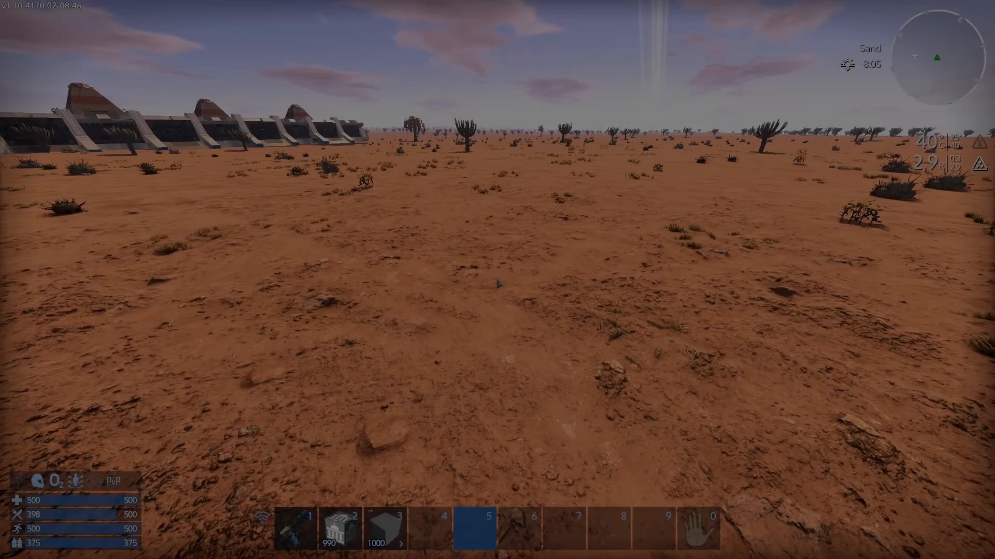
click(340, 527)
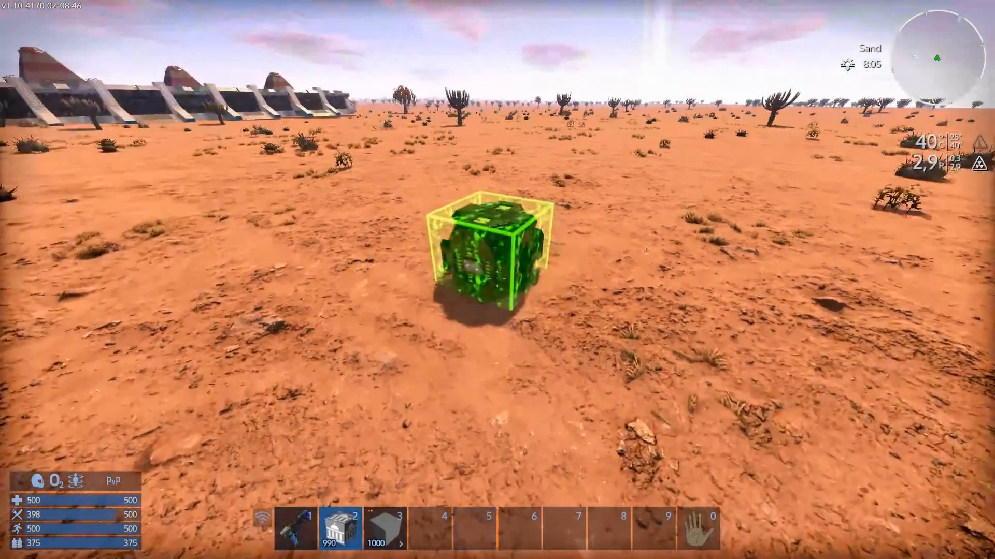
click(495, 254)
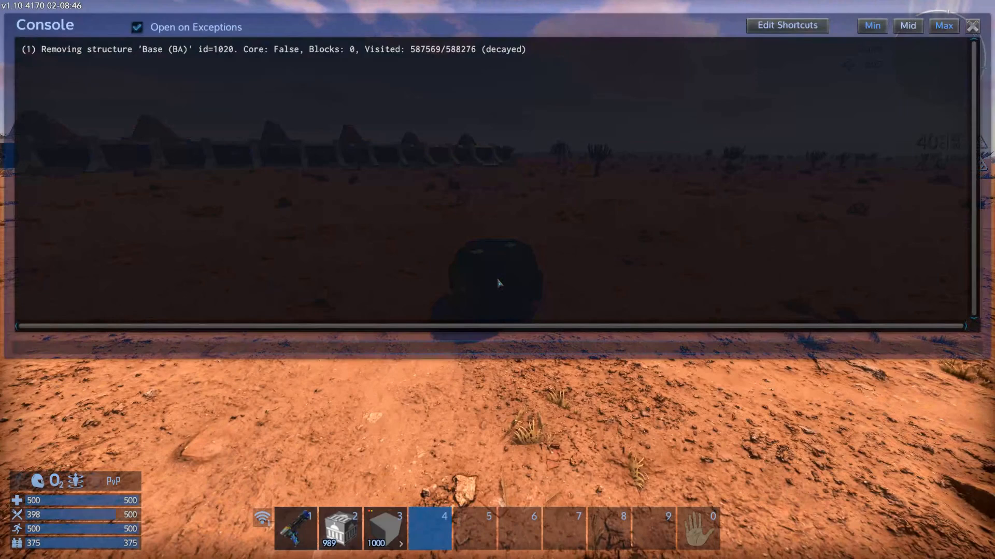
Run the 'di wdw' console command to bring up the Blueprint Parts Collection window
text(di wdw)
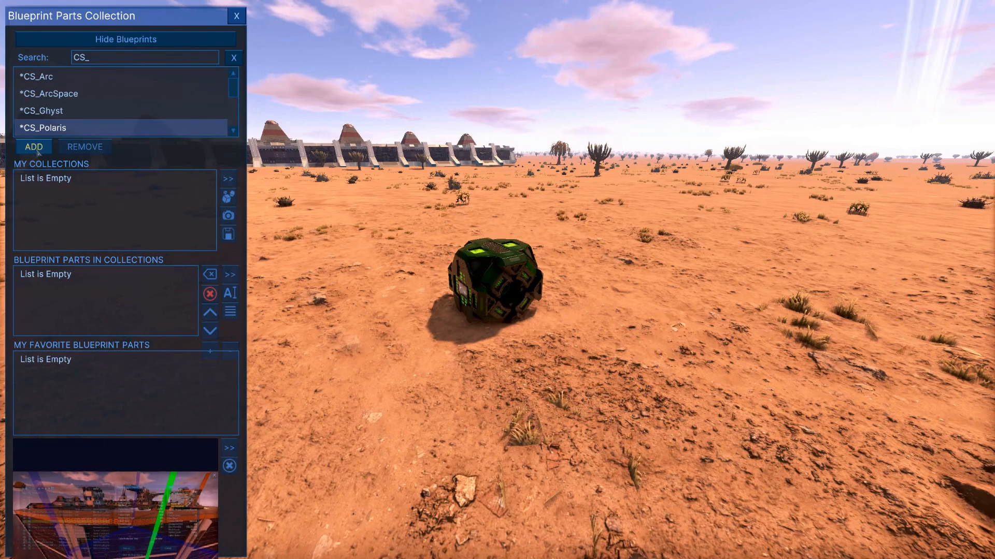
Add CS_Polaris, CS_Rados and CS_Talon to My Collections
click(33, 146)
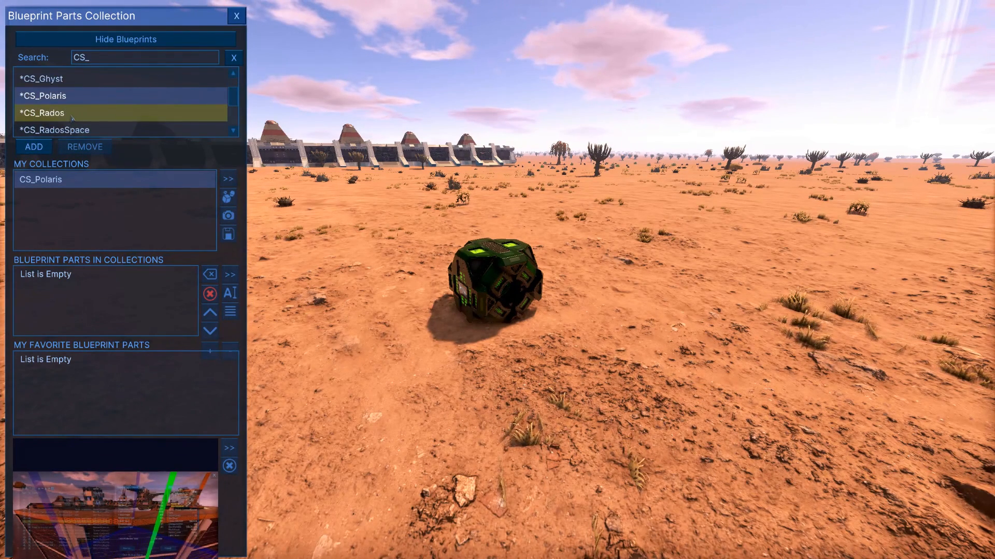
click(33, 146)
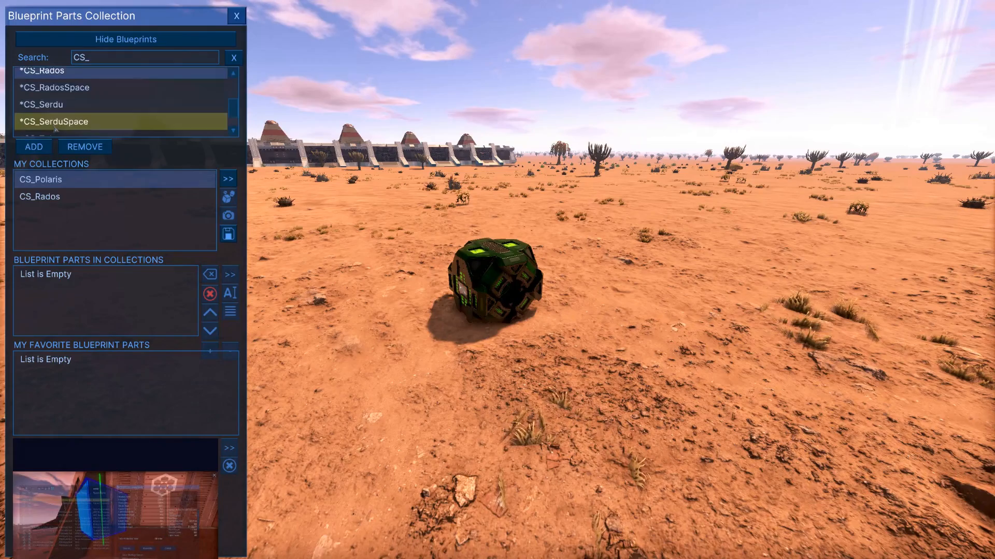
click(125, 38)
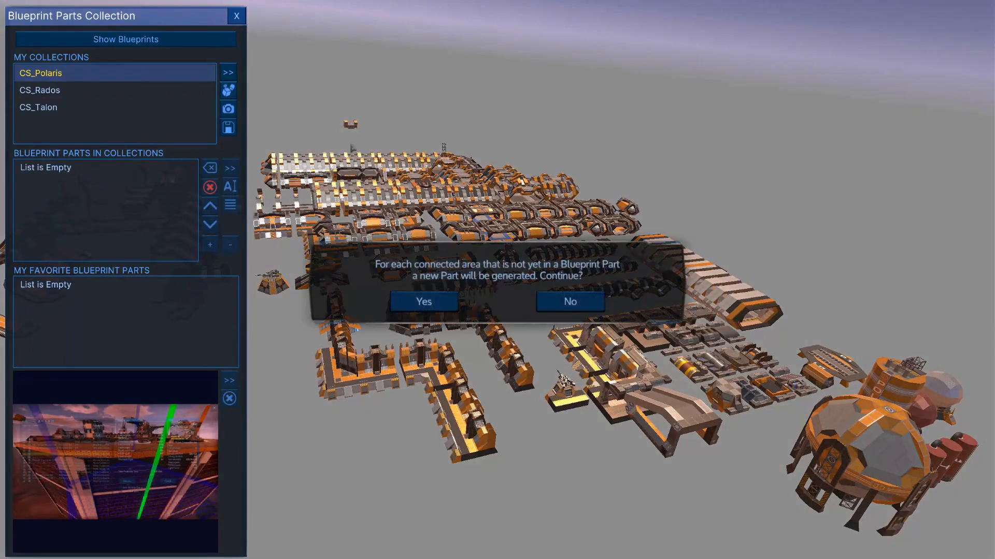
mouse_move(422, 302)
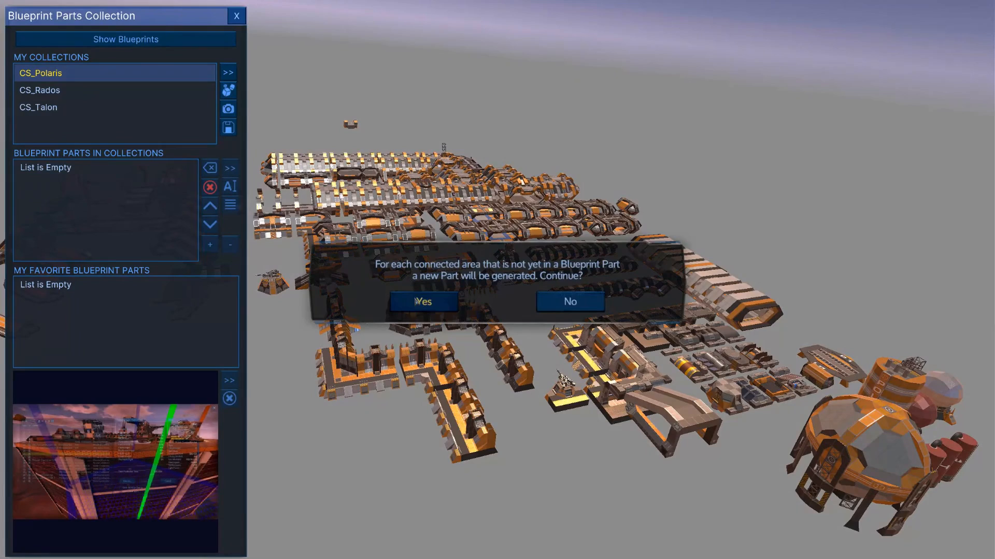
Confirm part generation for CS_Polaris, producing Part_1 through Part_33
click(423, 301)
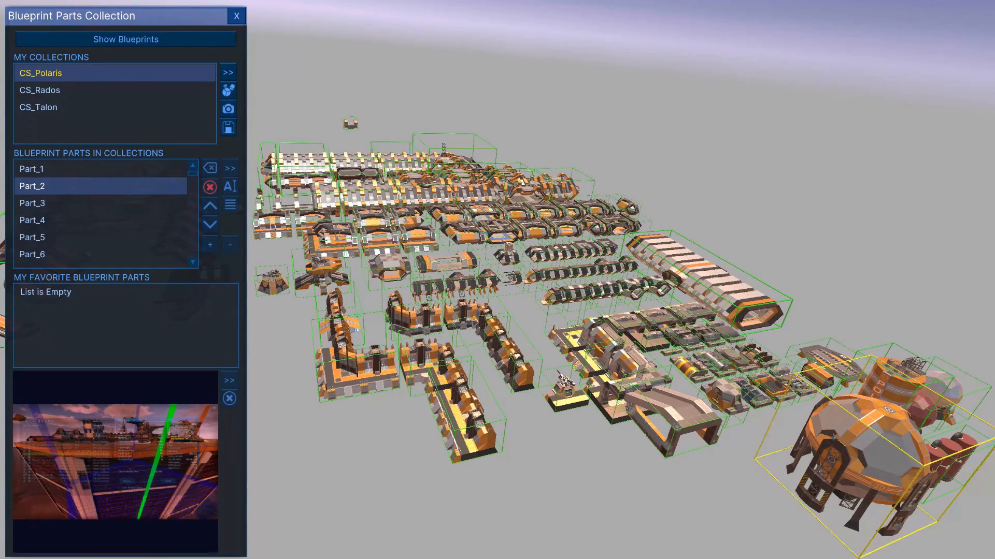
scroll(down, 3)
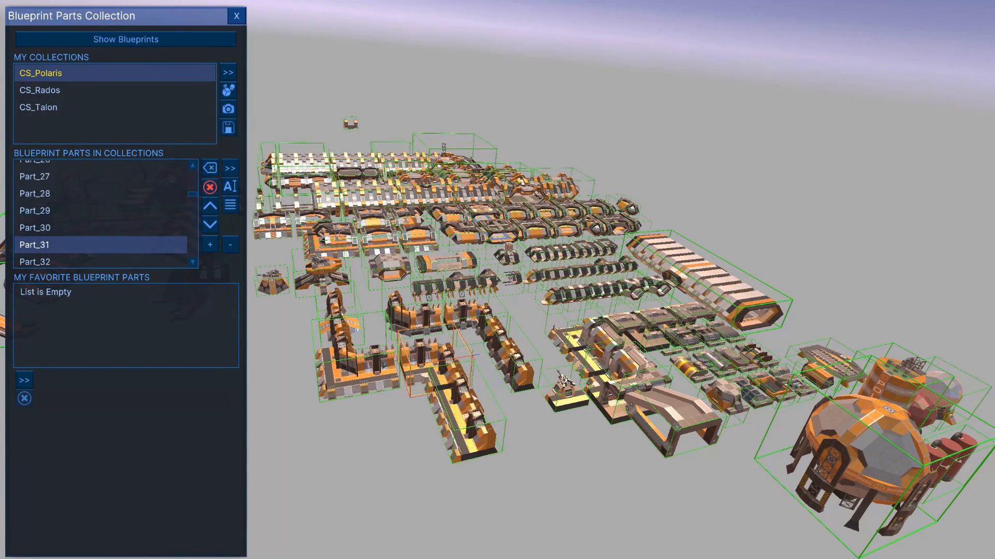
click(209, 224)
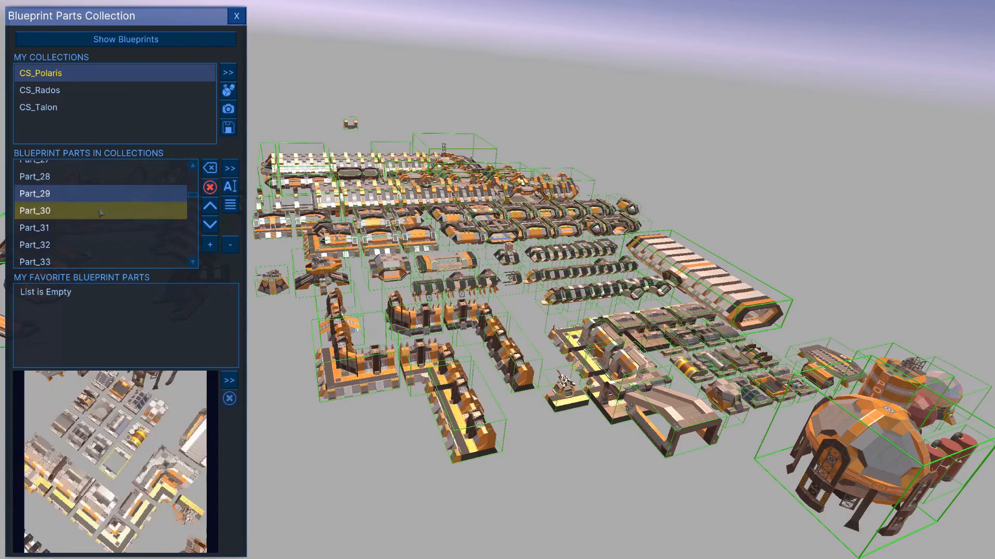
Render preview images for the CS_Polaris parts and review them in the list
scroll(up, 3)
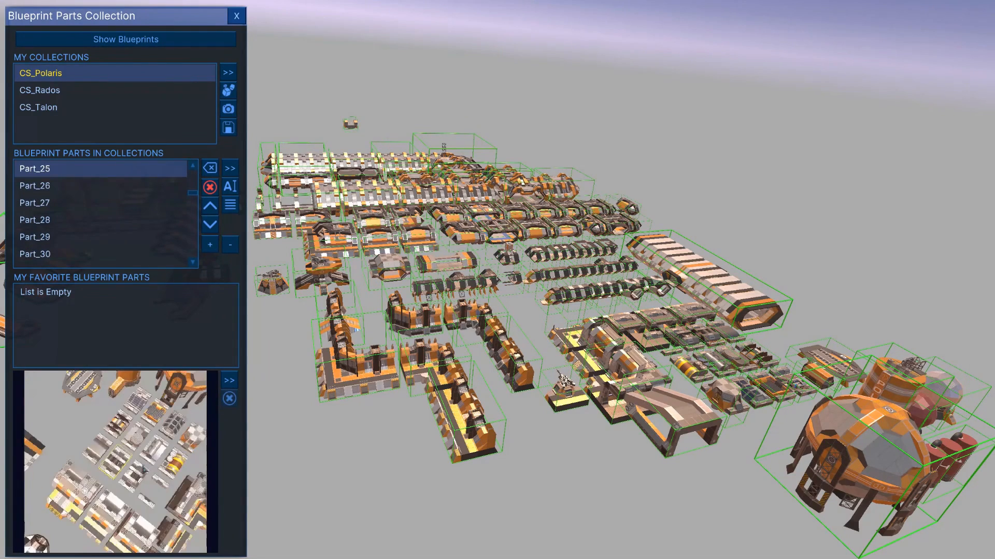
scroll(up, 3)
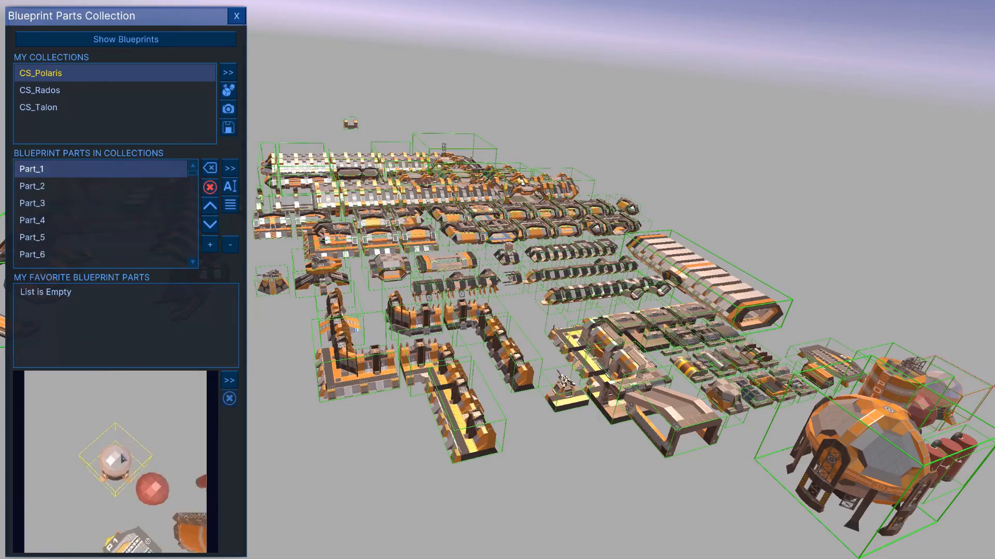
click(236, 15)
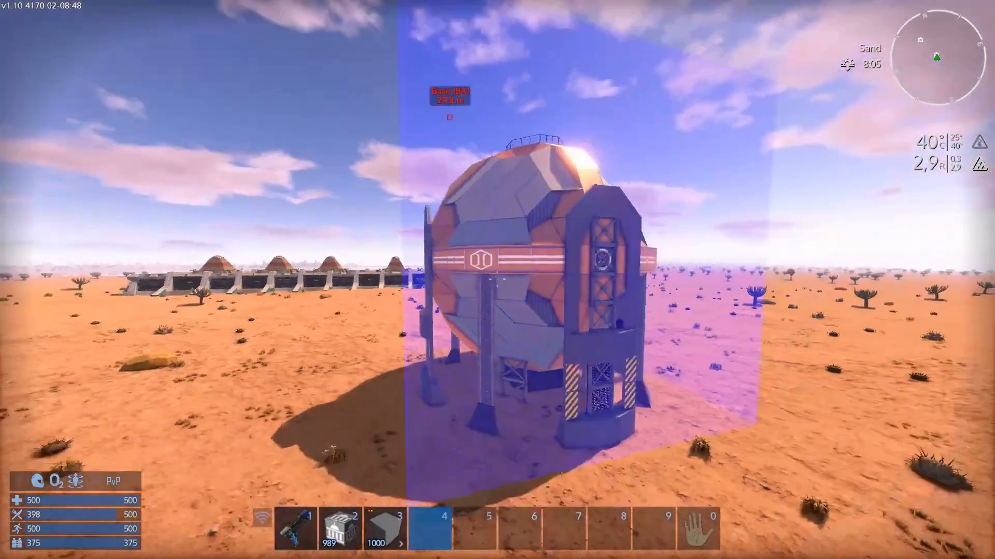
Equip the Texture and Color Tool and pick a colour from the dome's palette
key(1)
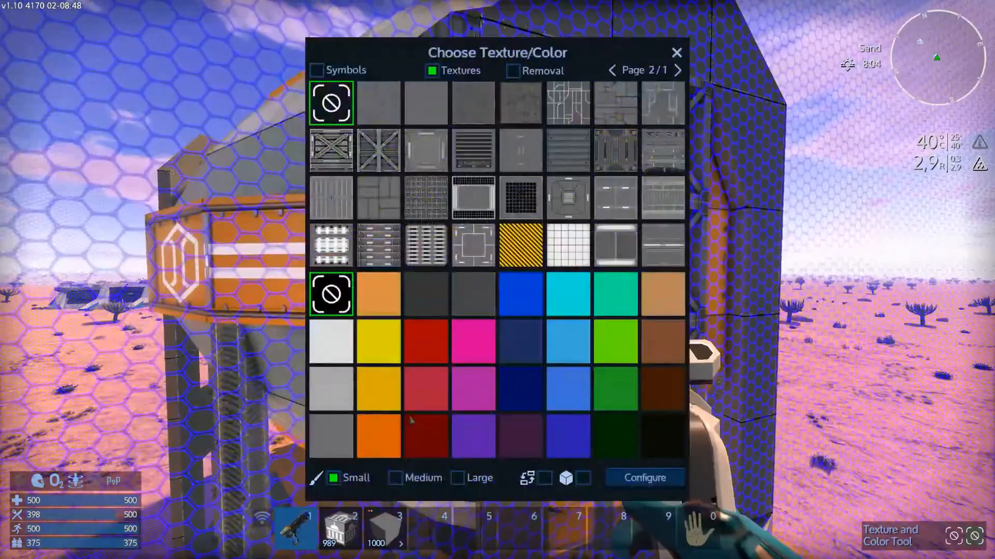
click(675, 53)
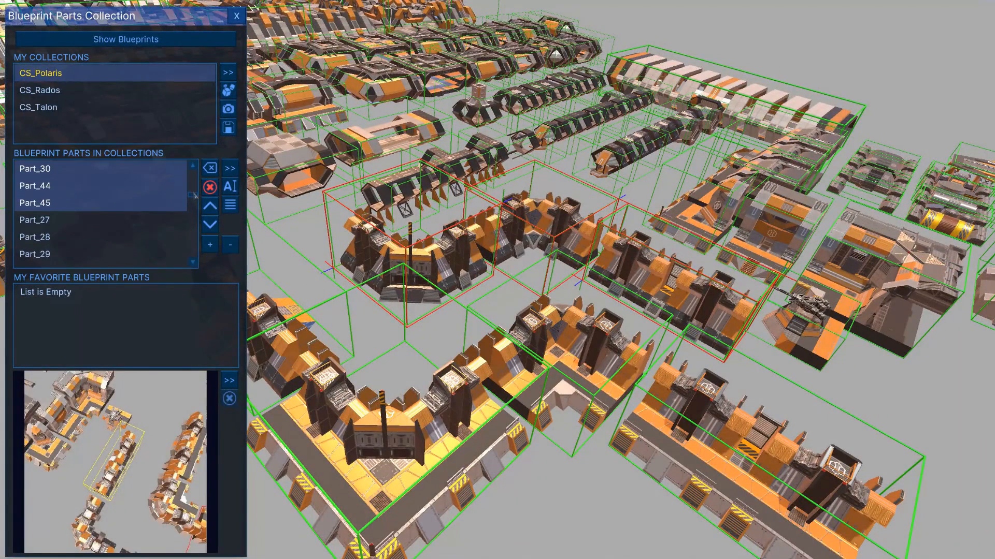
Rename Part_30, Part_44 and Part_45 to Wall_1, Wall_2 and Wall_3
click(209, 204)
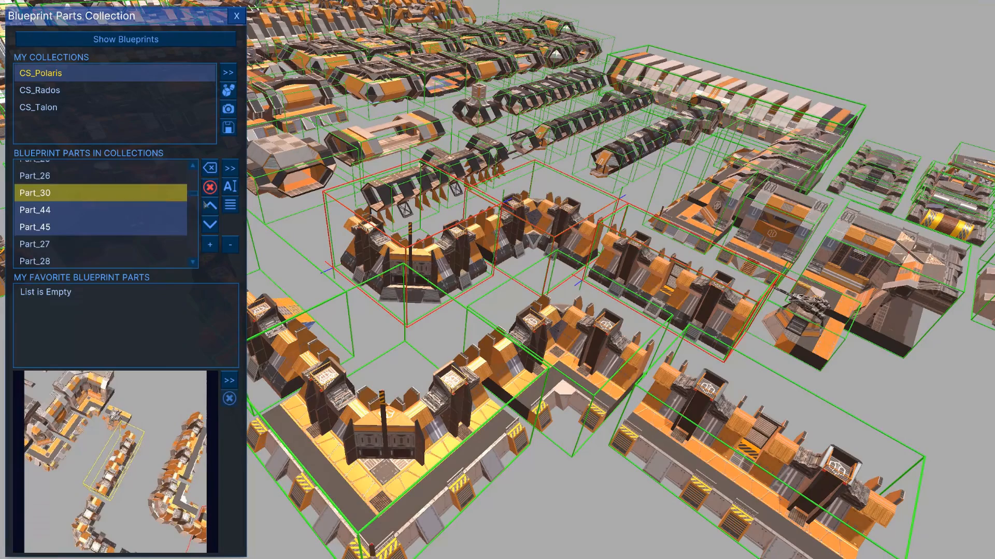
click(229, 185)
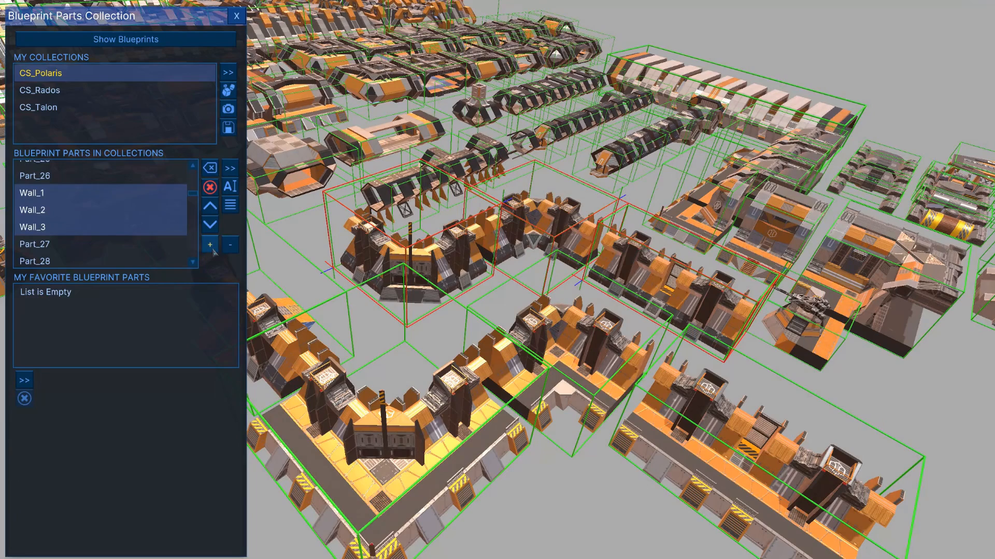
click(209, 245)
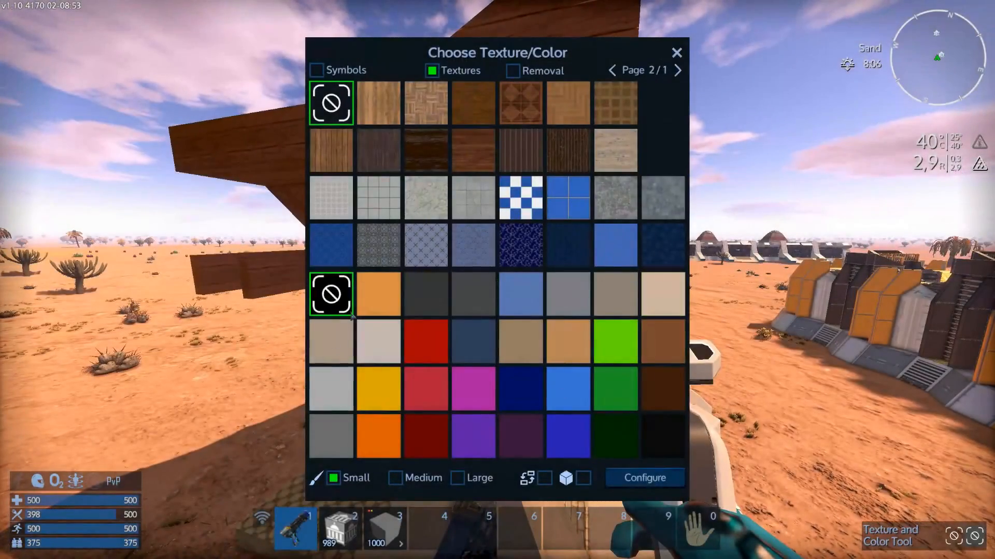
Dismiss the Choose Texture/Color panel, leaving the wall beside the dome in view
click(676, 52)
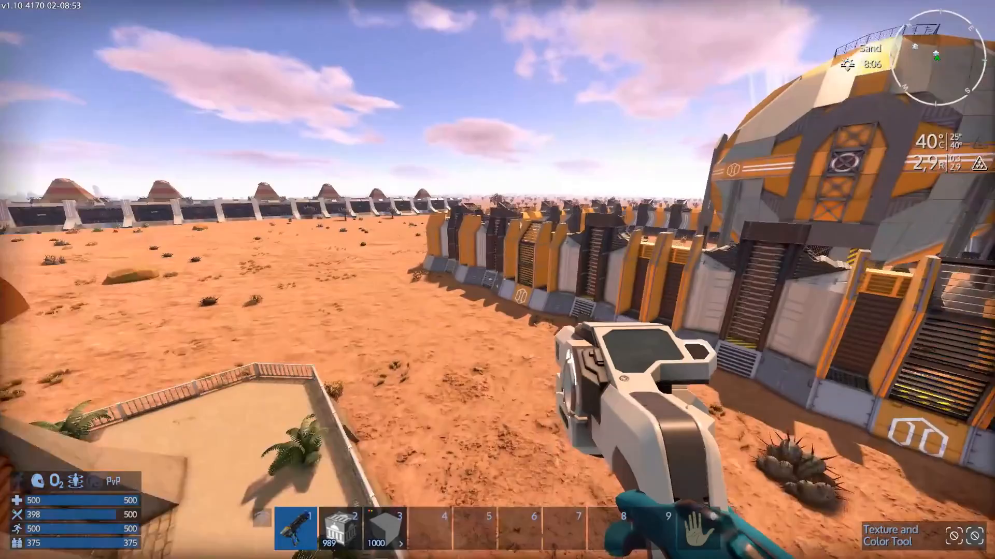